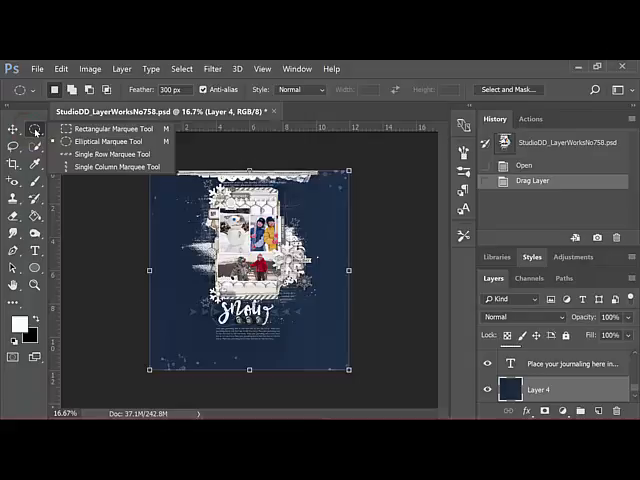
Switch to the Elliptical Marquee Tool from the marquee flyout
left_click(112, 142)
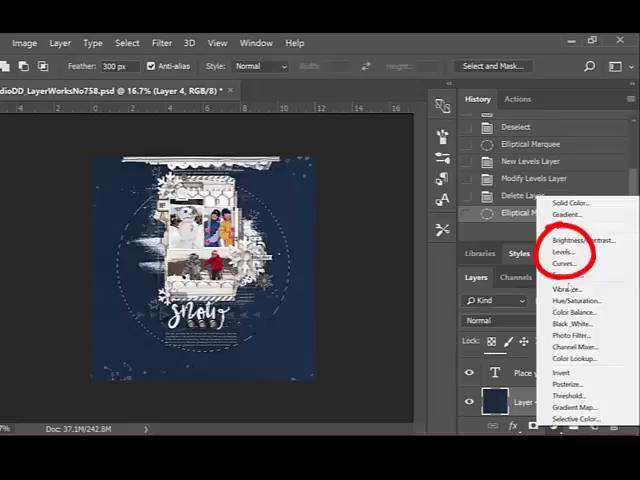
Add a Levels adjustment layer and drag the midtone slider to 1.54
left_click(563, 251)
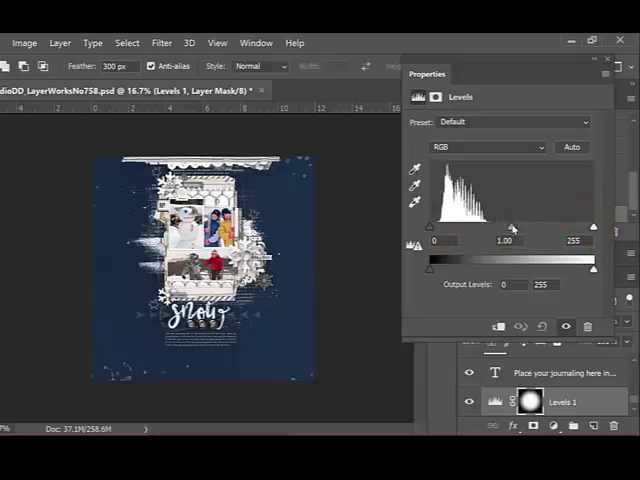
left_click_drag(511, 229, 497, 229)
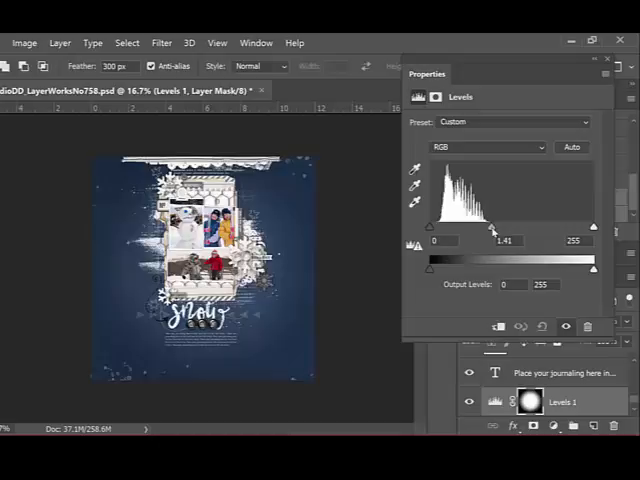
left_click_drag(500, 227, 490, 227)
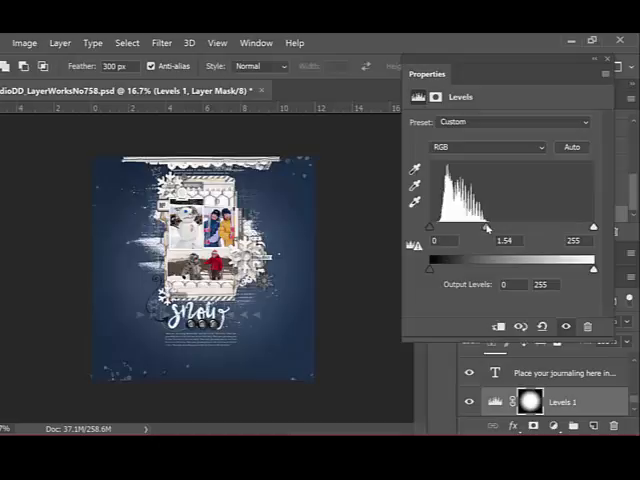